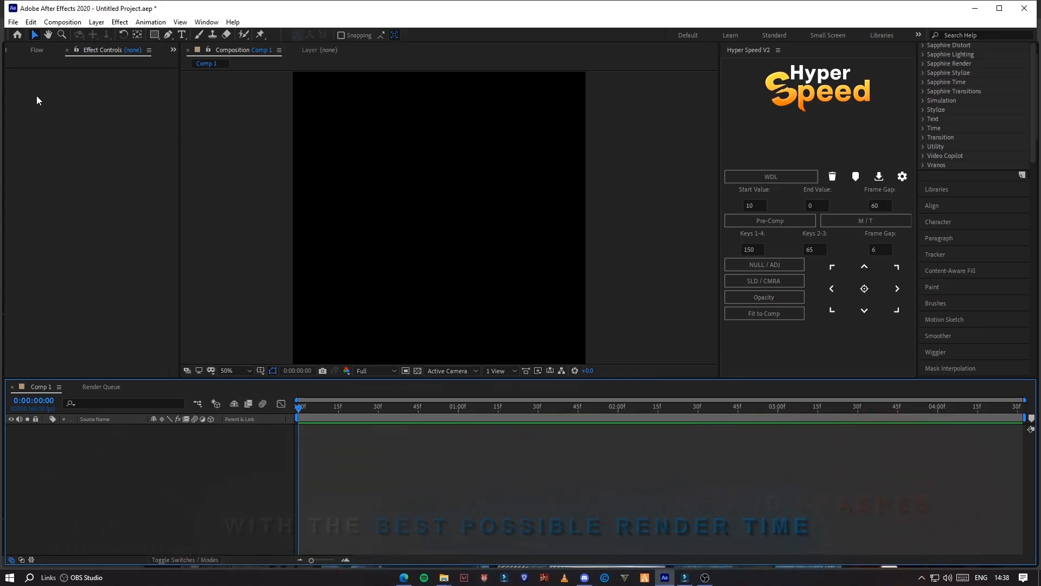
# In Project Settings, switch the renderer to Mercury GPU Acceleration (CUDA) and confirm with OK
pyautogui.click(12, 22)
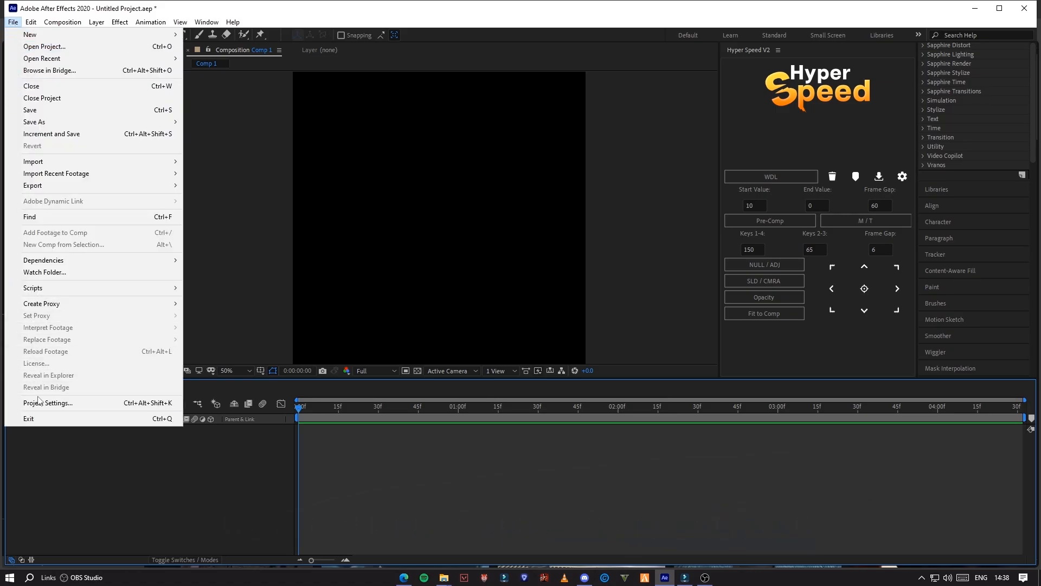
pyautogui.click(48, 403)
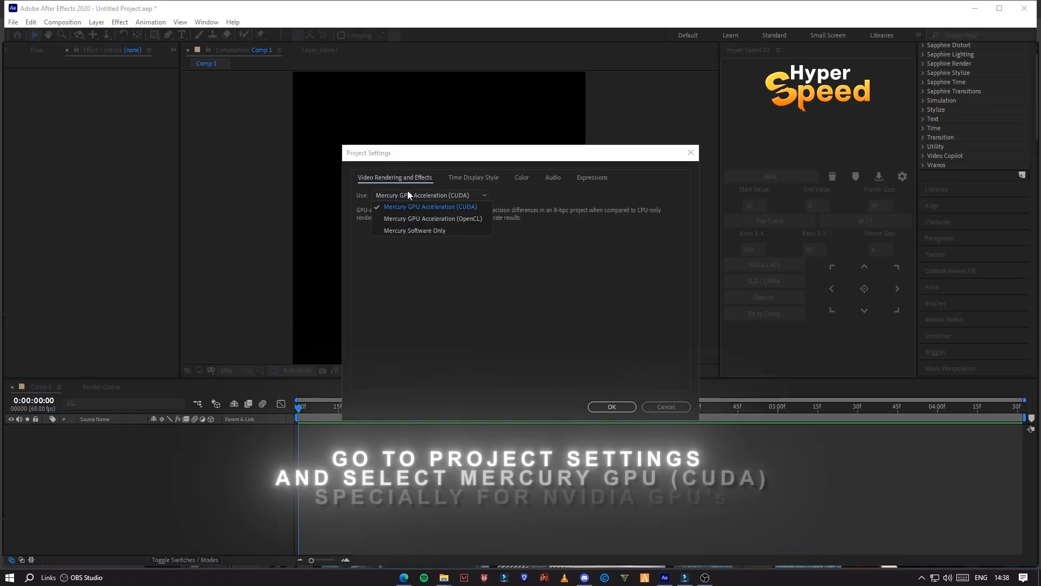
pyautogui.click(414, 231)
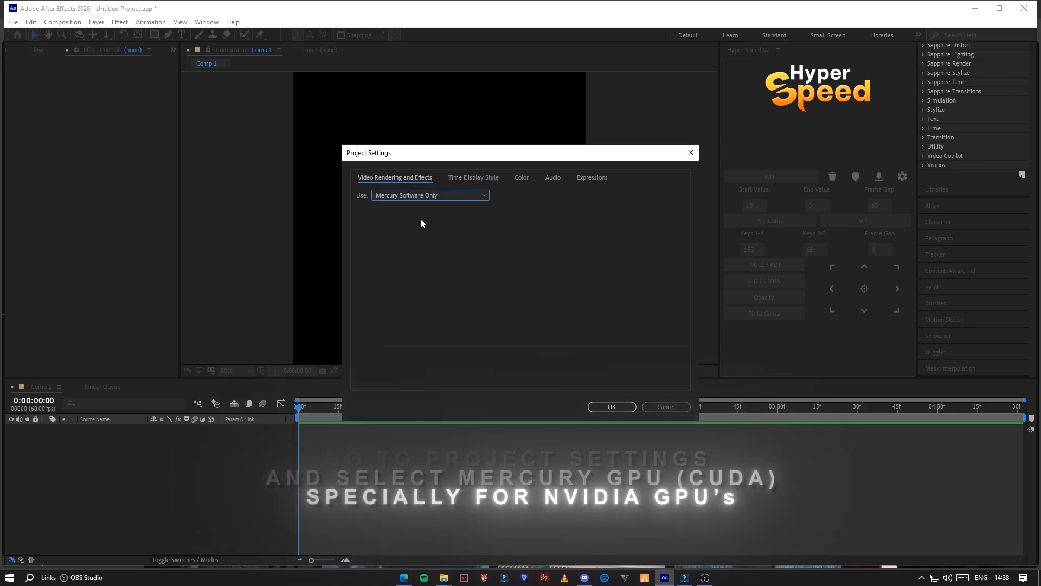
pyautogui.click(429, 194)
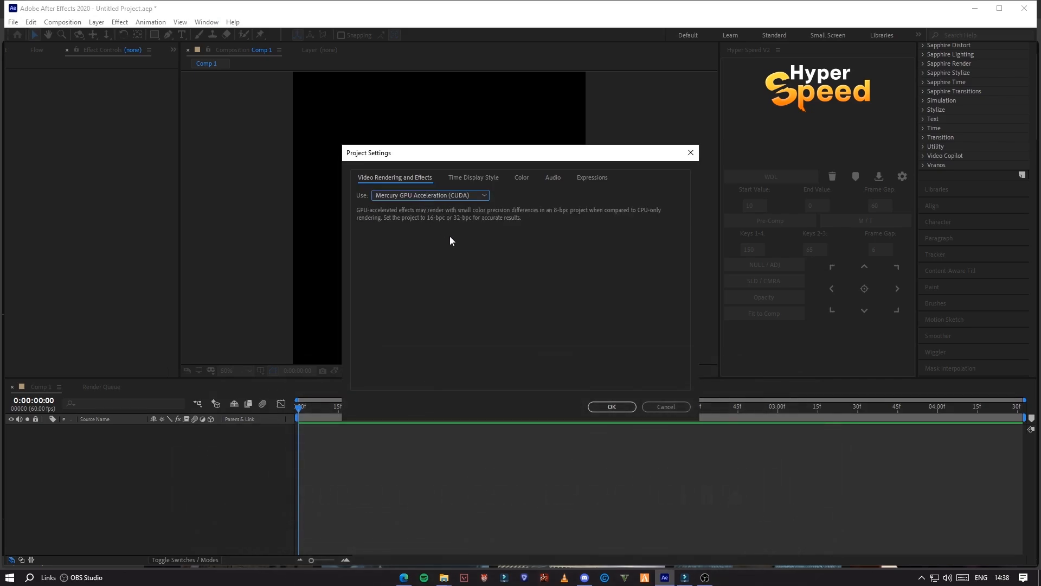
pyautogui.click(610, 406)
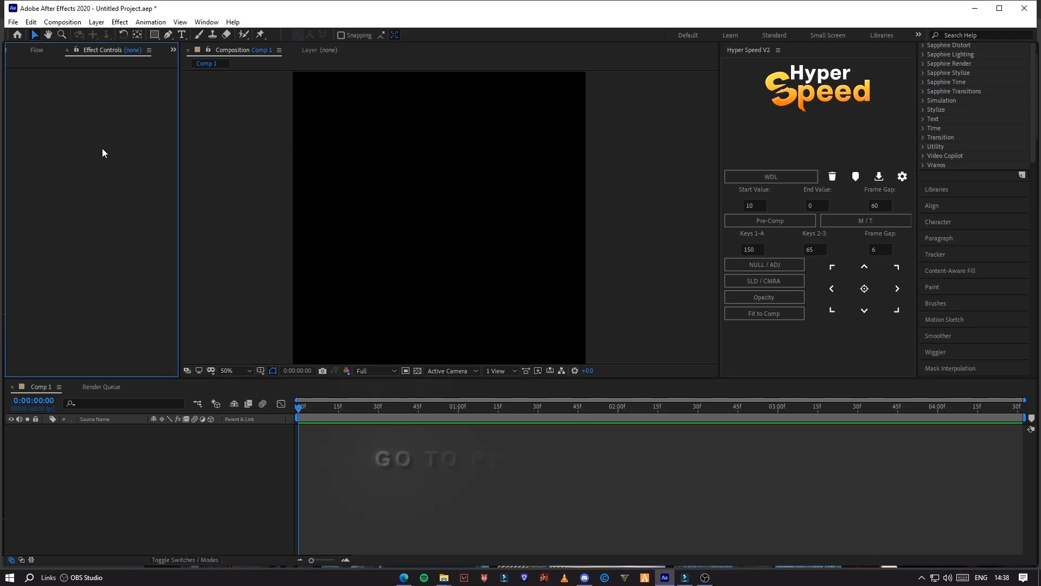
# Open Previews preferences, review the GPU information, and keep Zoom Quality at Faster
pyautogui.click(31, 21)
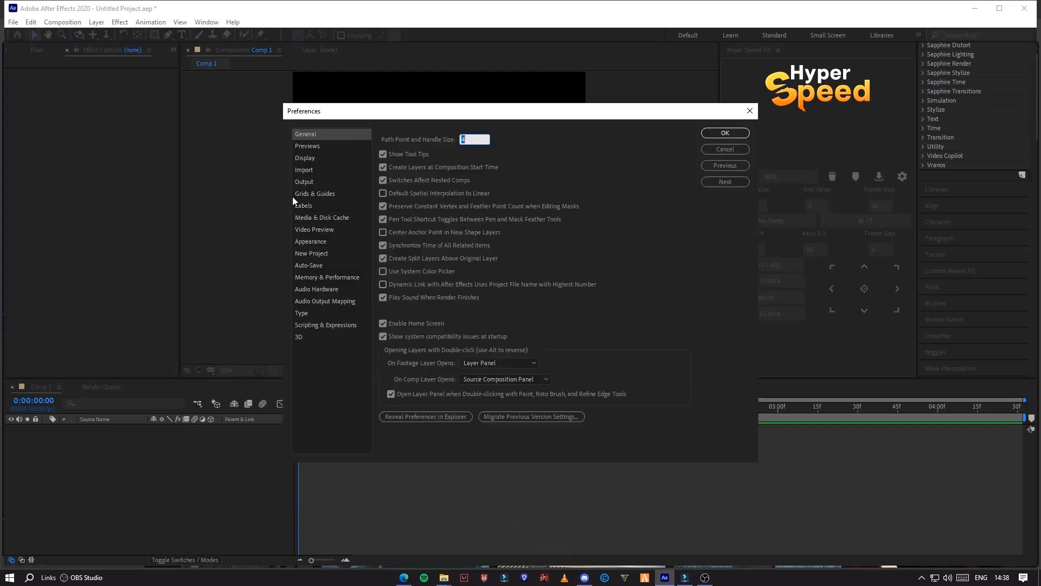
pyautogui.click(307, 146)
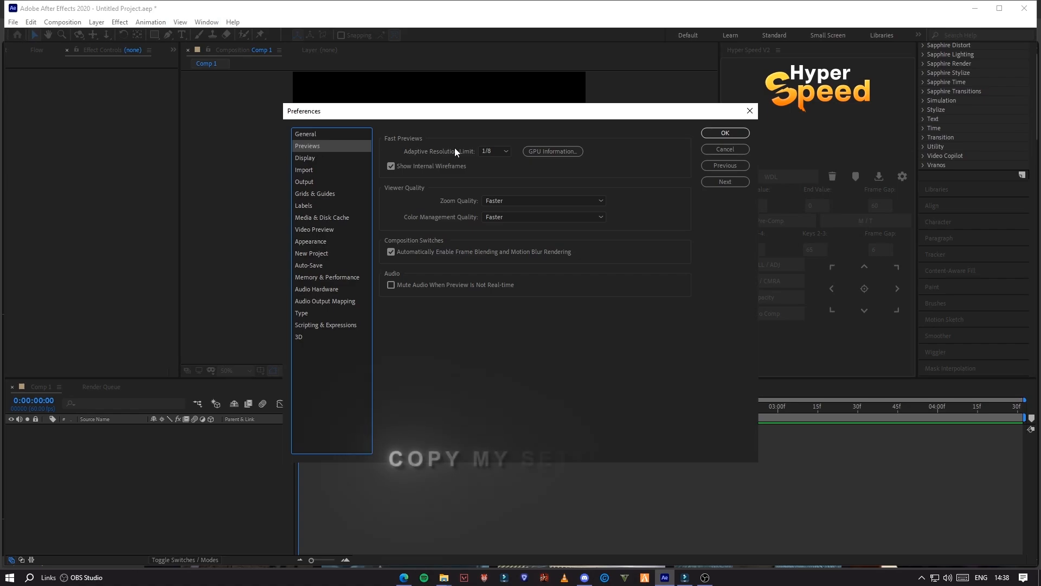
pyautogui.click(552, 151)
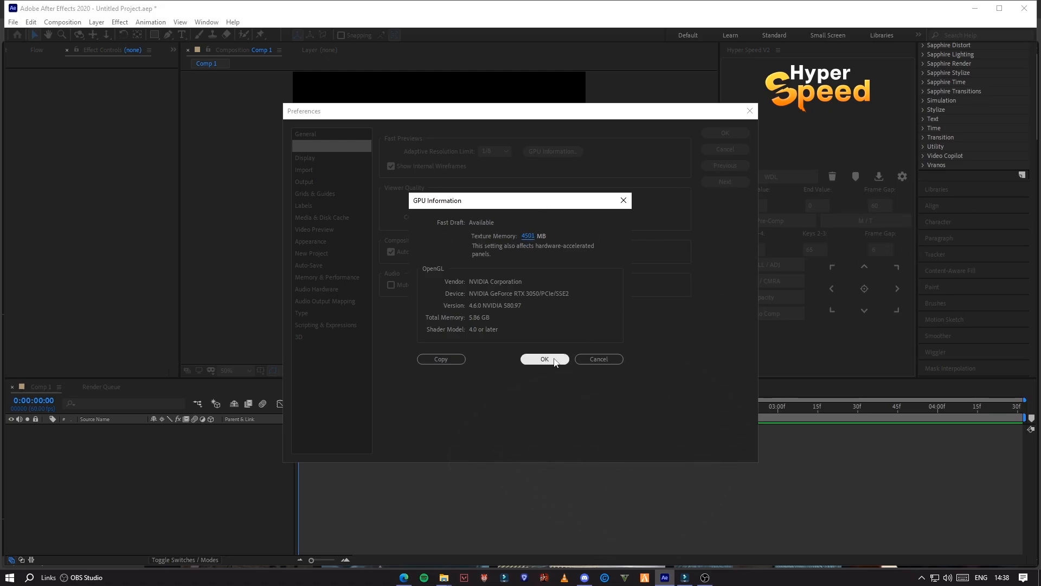
pyautogui.click(543, 200)
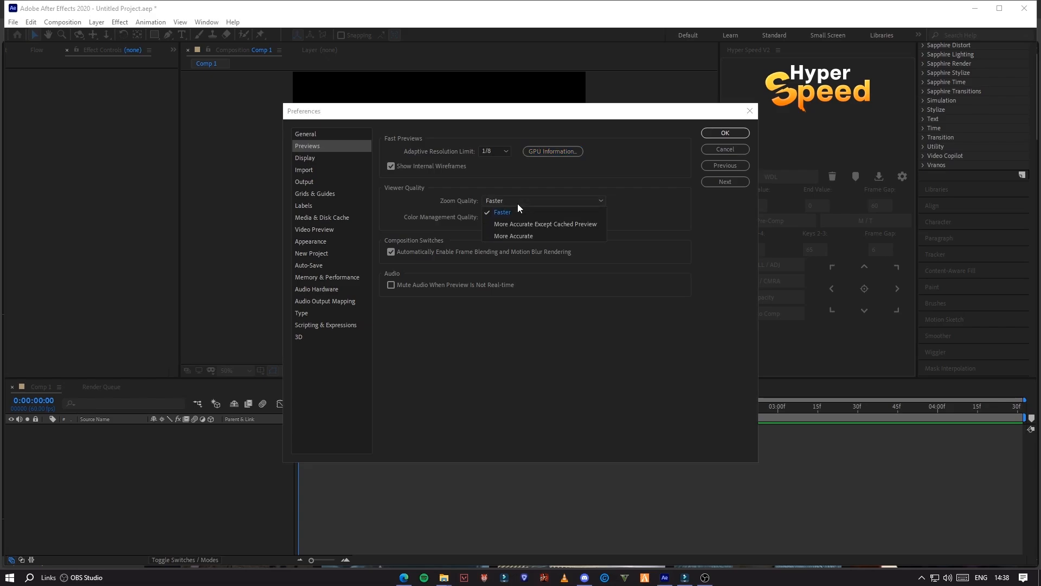
pyautogui.click(503, 212)
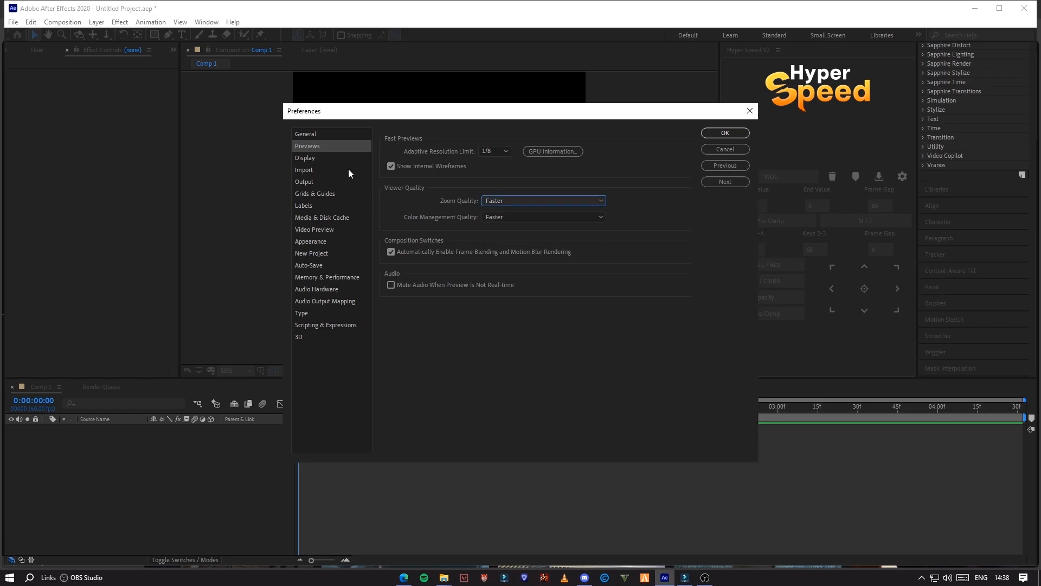
# Step through Display, Import, Output, Grids & Guides and Labels preferences to Media & Disk Cache
pyautogui.click(305, 158)
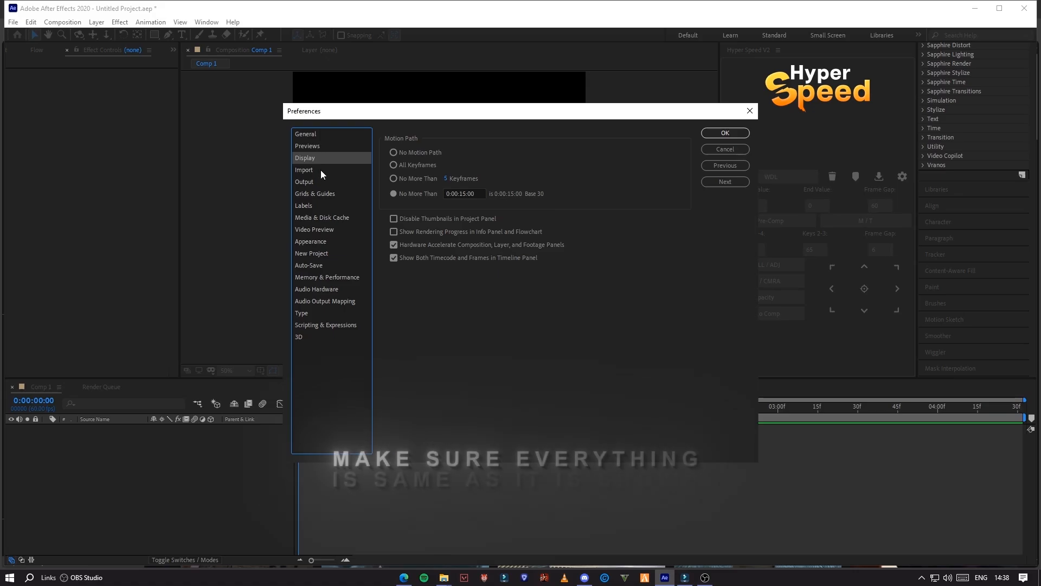
pyautogui.click(303, 169)
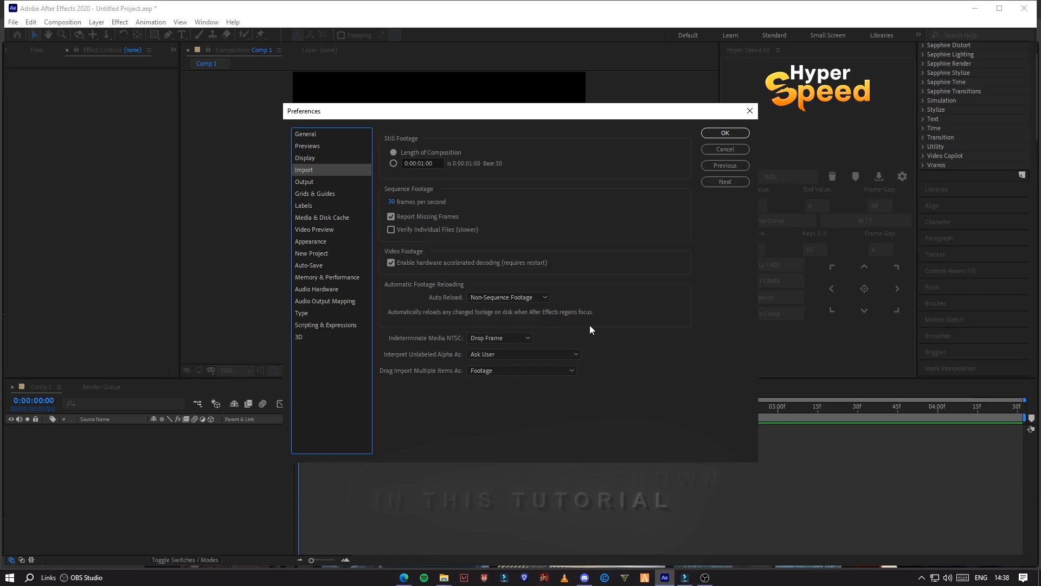
pyautogui.click(304, 181)
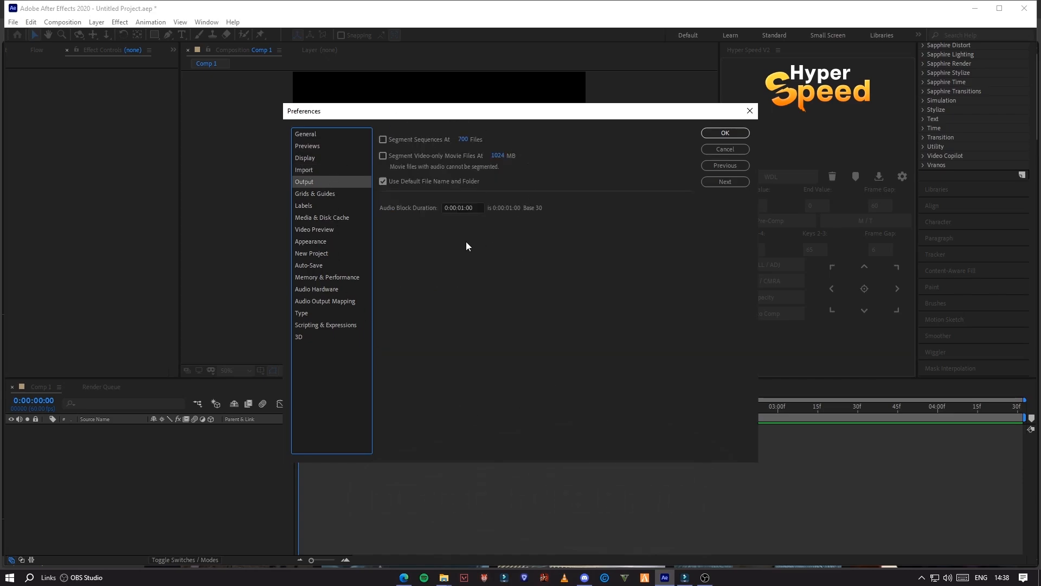
pyautogui.click(315, 193)
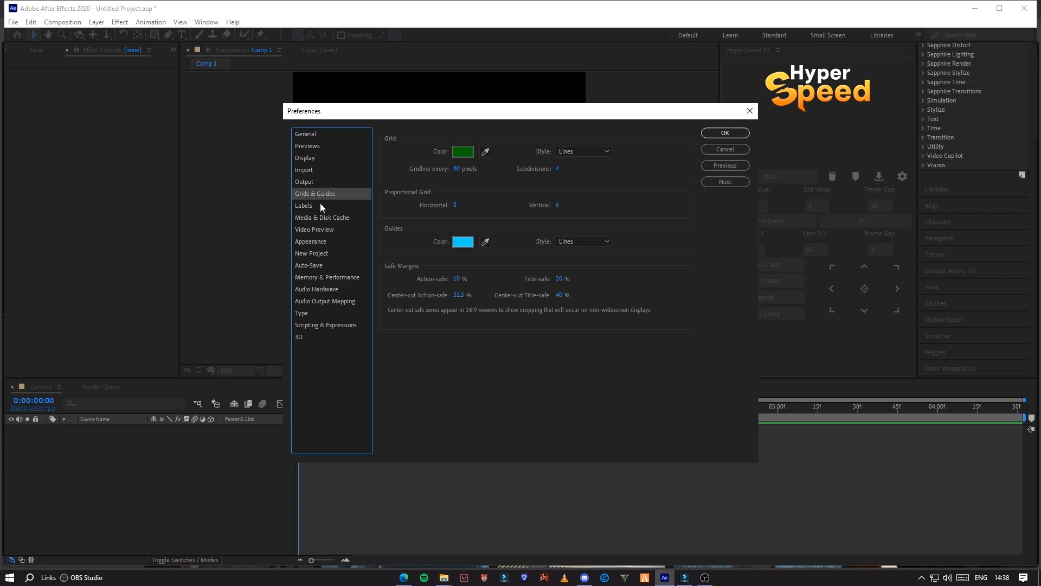
pyautogui.moveTo(322, 211)
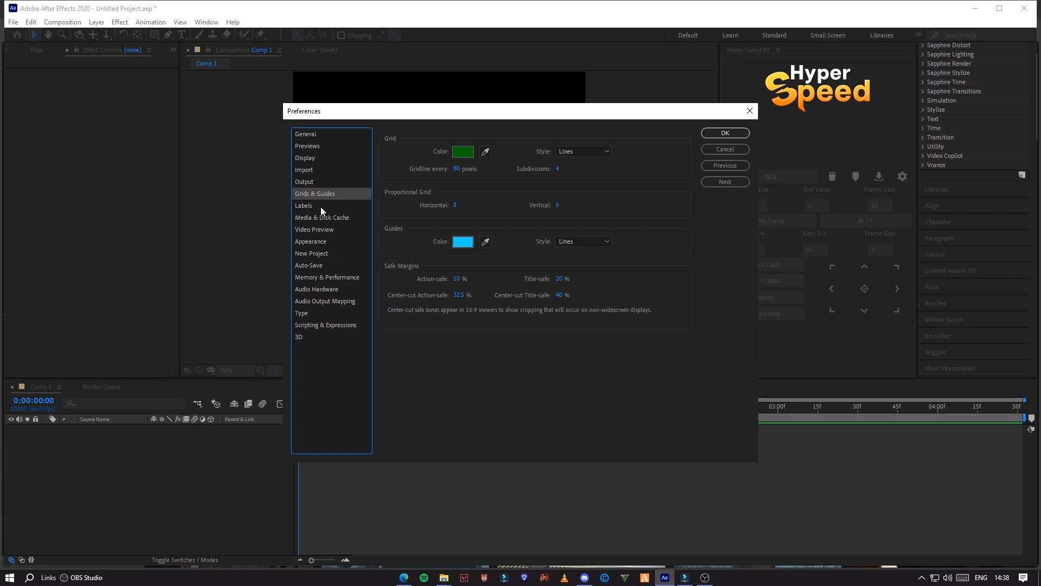
pyautogui.click(303, 205)
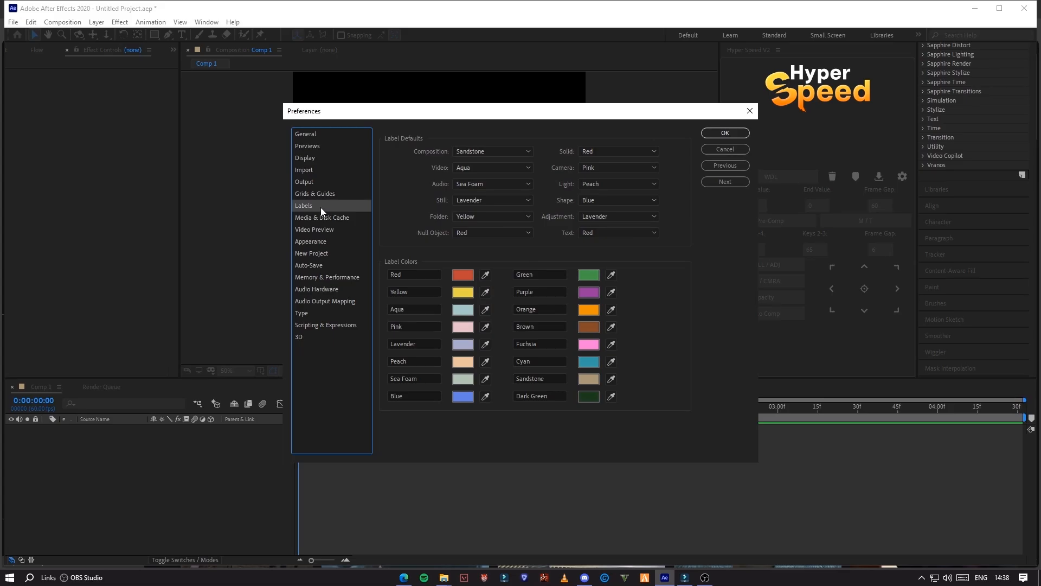
pyautogui.click(322, 217)
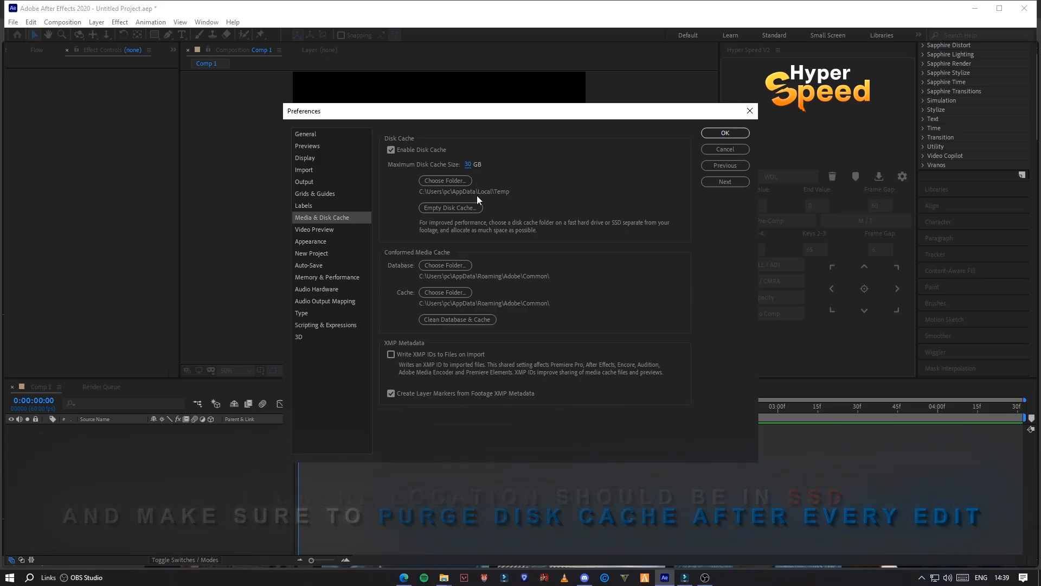
# Empty the disk cache, clean the media cache database, then view Video Preview and Appearance
pyautogui.click(451, 207)
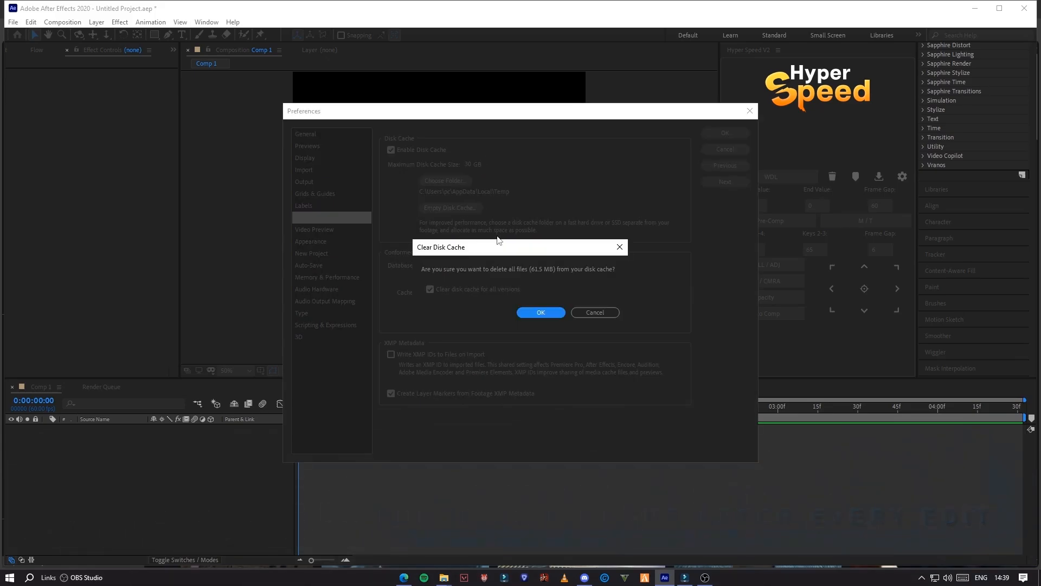
pyautogui.click(540, 313)
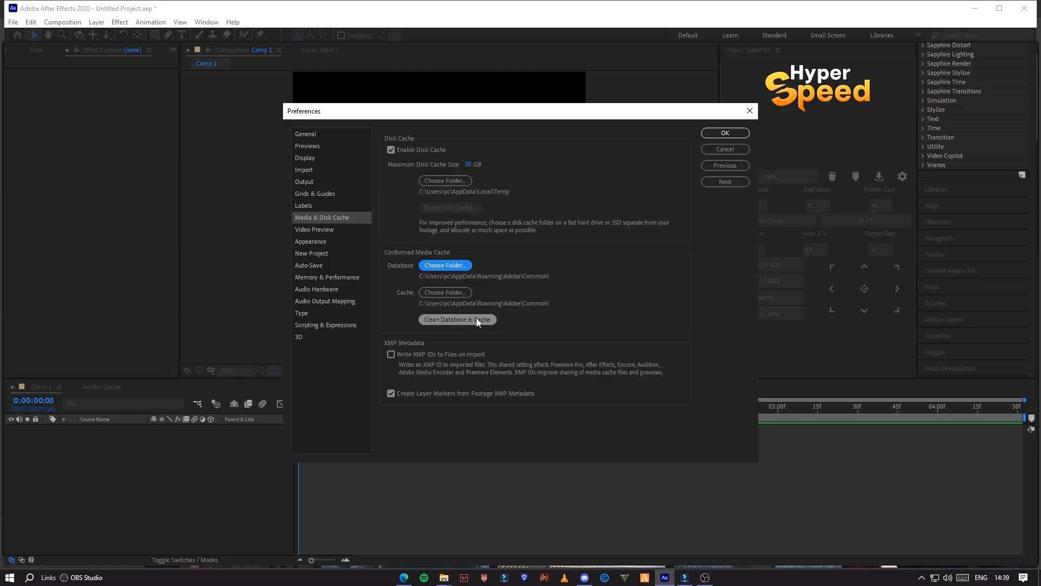
pyautogui.click(457, 320)
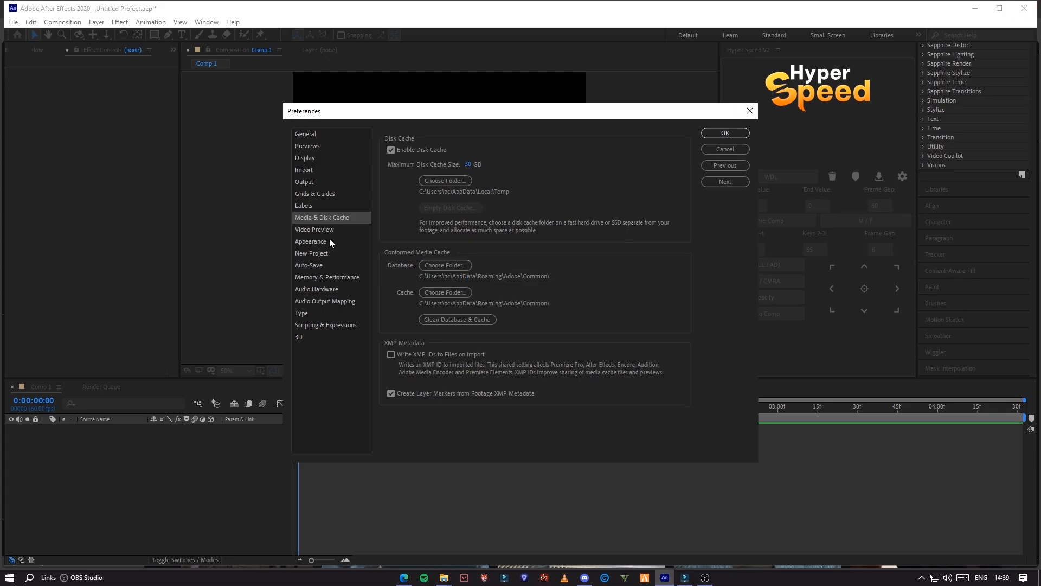
pyautogui.click(314, 229)
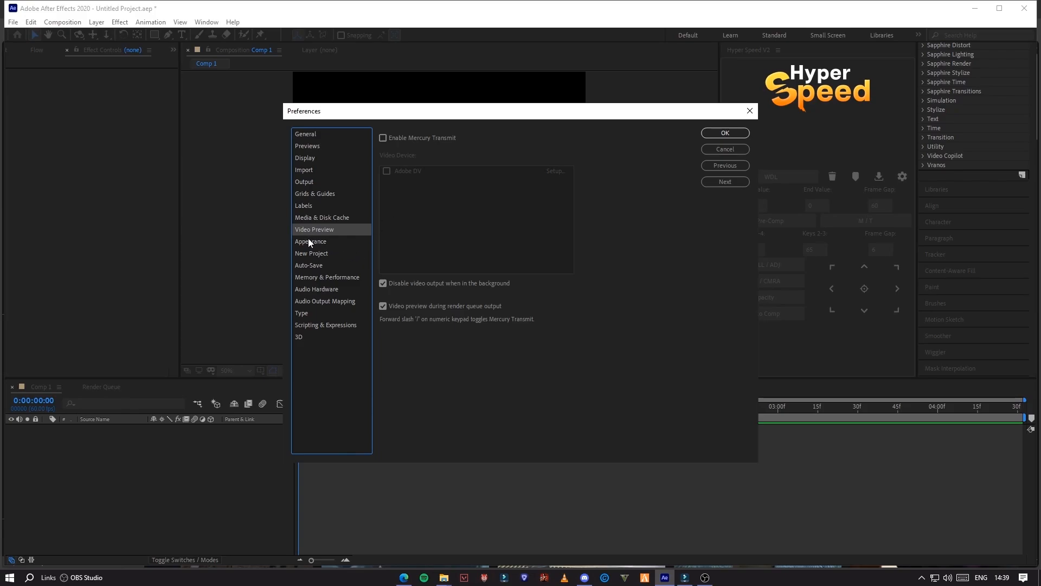
pyautogui.click(311, 241)
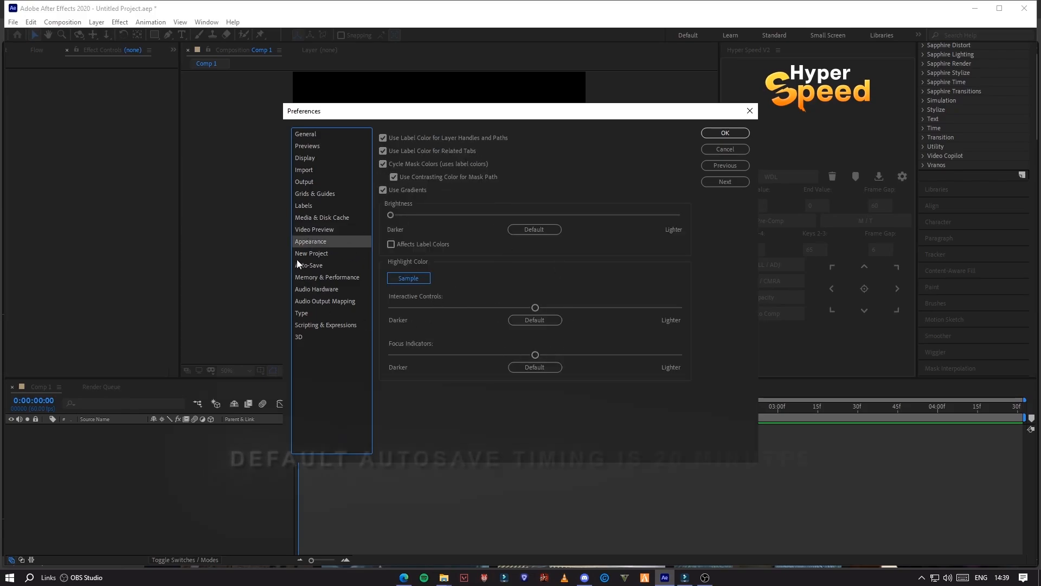
# Set Auto-Save to save every 4 minutes, then show Memory & Performance preferences
pyautogui.click(308, 265)
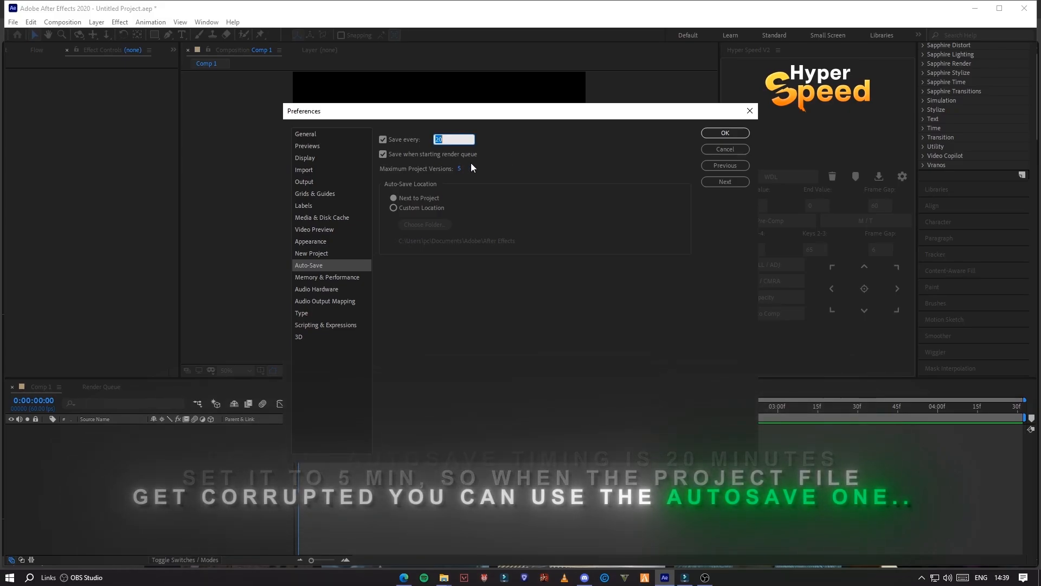
pyautogui.write('4')
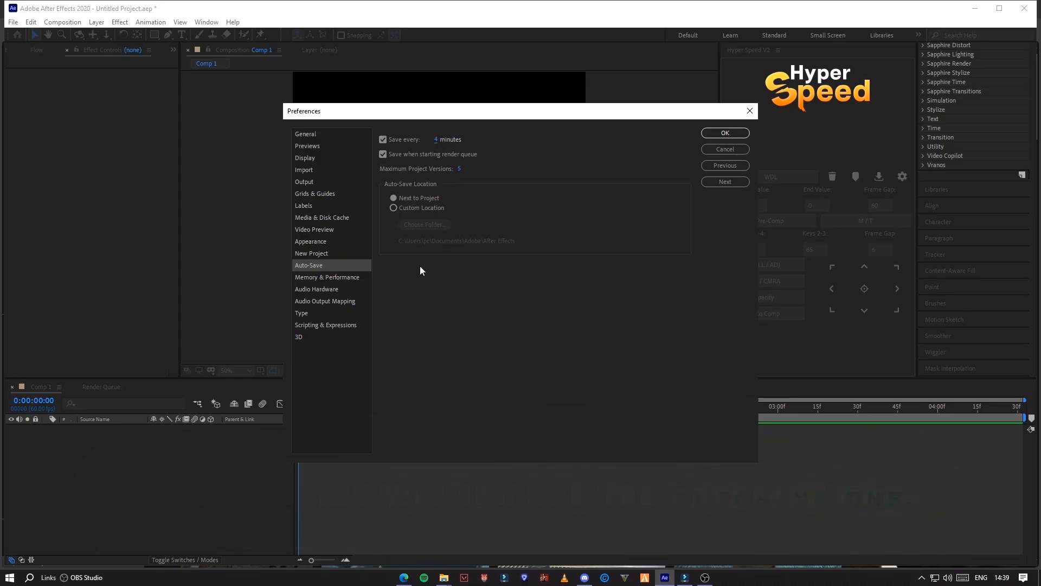
pyautogui.click(326, 277)
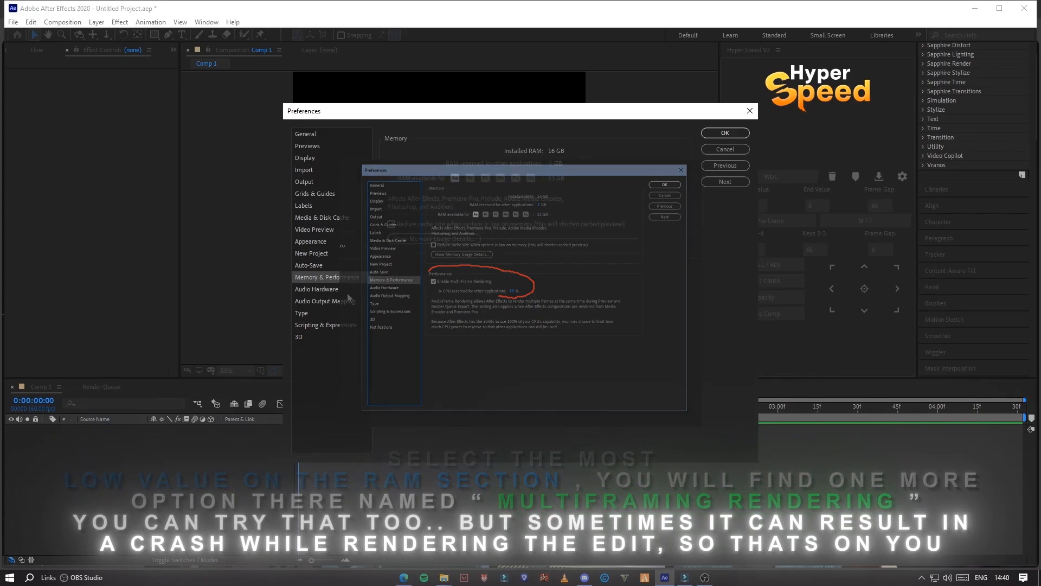
# Tick 'Allow Scripts to Write Files and Access Network', check 3D settings, and close Preferences
pyautogui.click(325, 325)
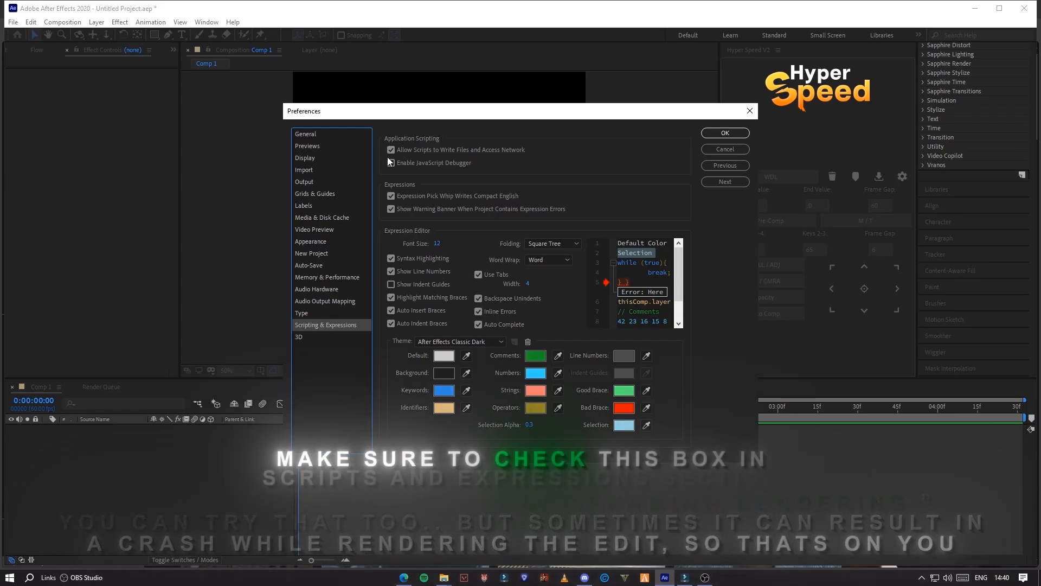
pyautogui.click(390, 149)
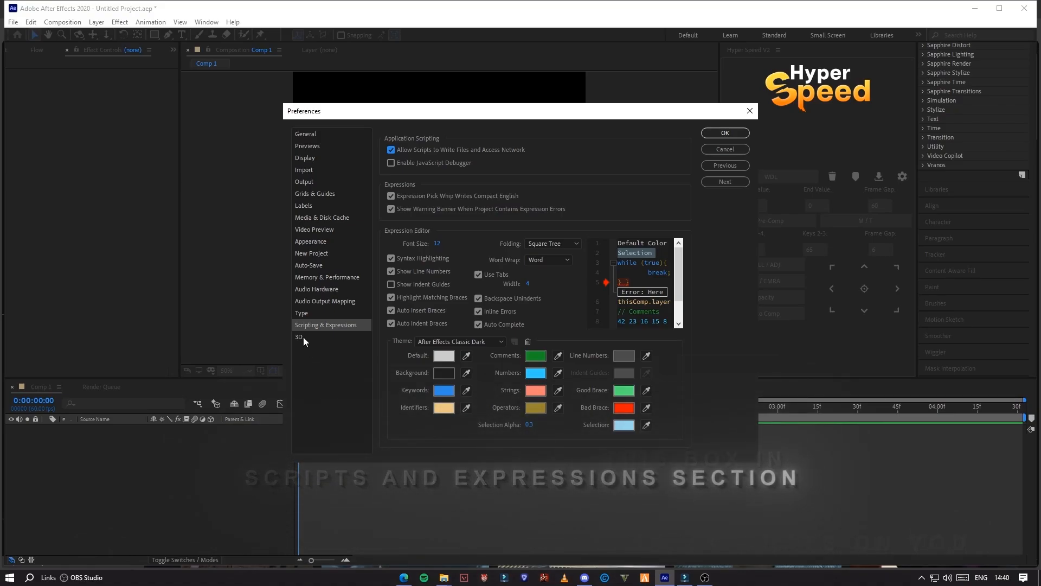
pyautogui.click(298, 337)
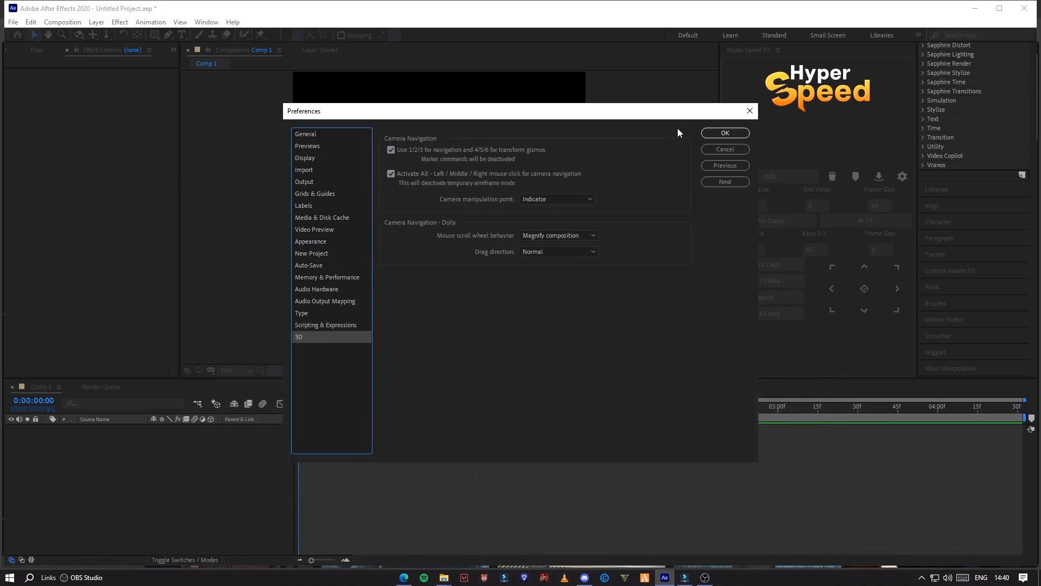
pyautogui.click(724, 133)
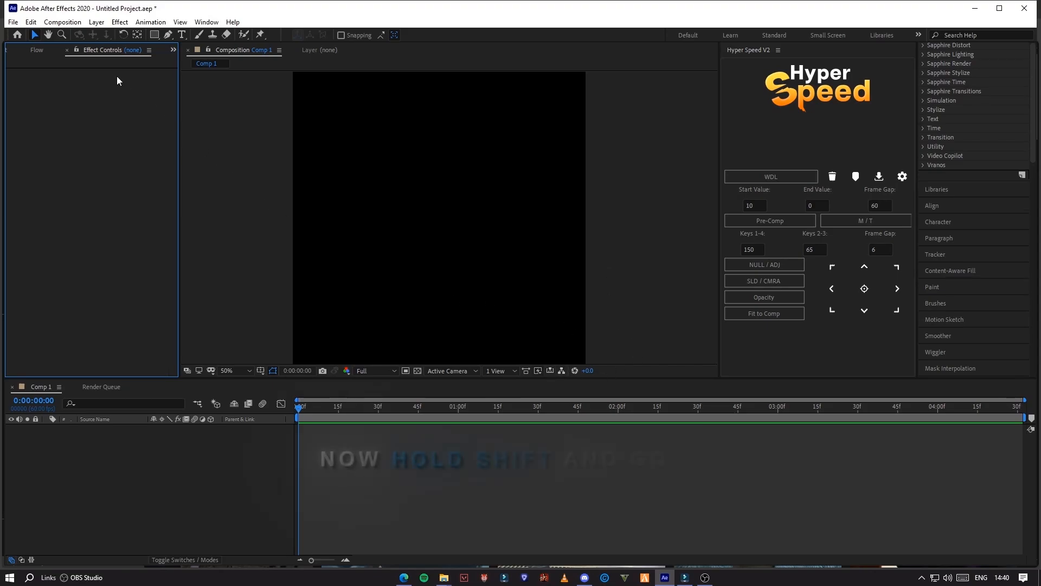
# In the hidden Secret preferences, keep Disable Layer Cache ticked and accept the changes
pyautogui.click(31, 22)
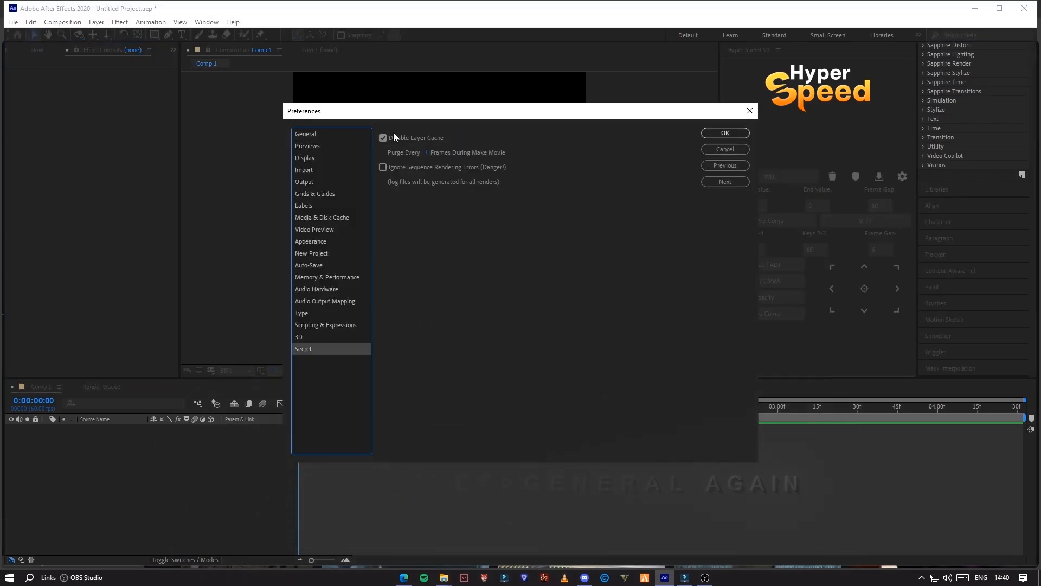
pyautogui.click(382, 137)
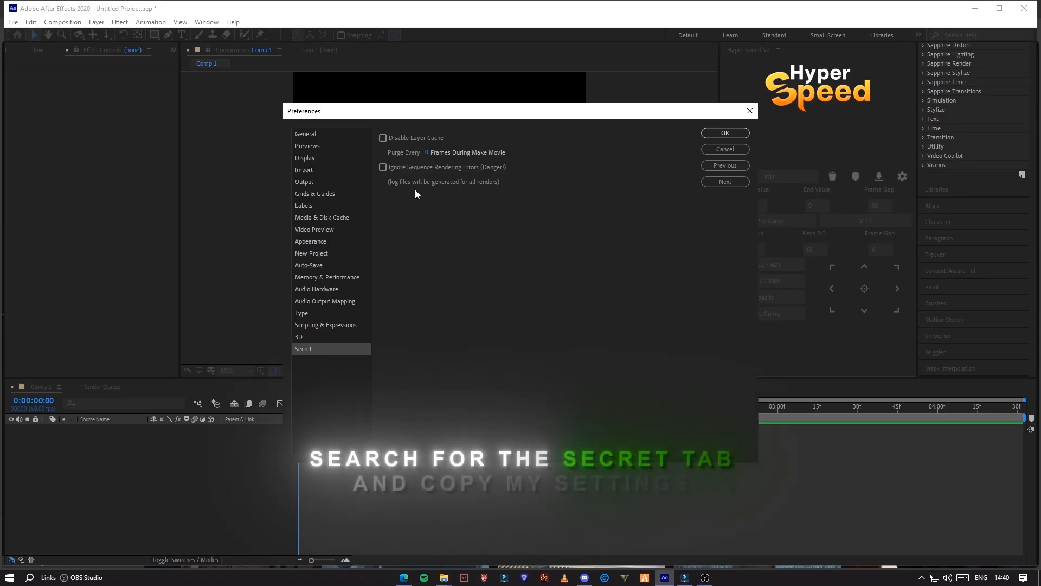
pyautogui.click(382, 138)
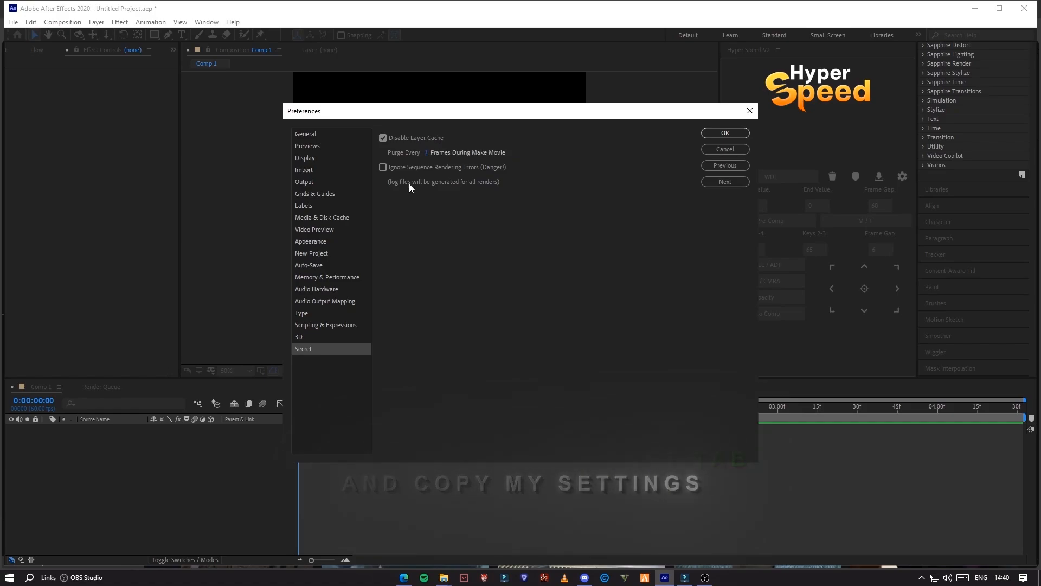
pyautogui.click(724, 133)
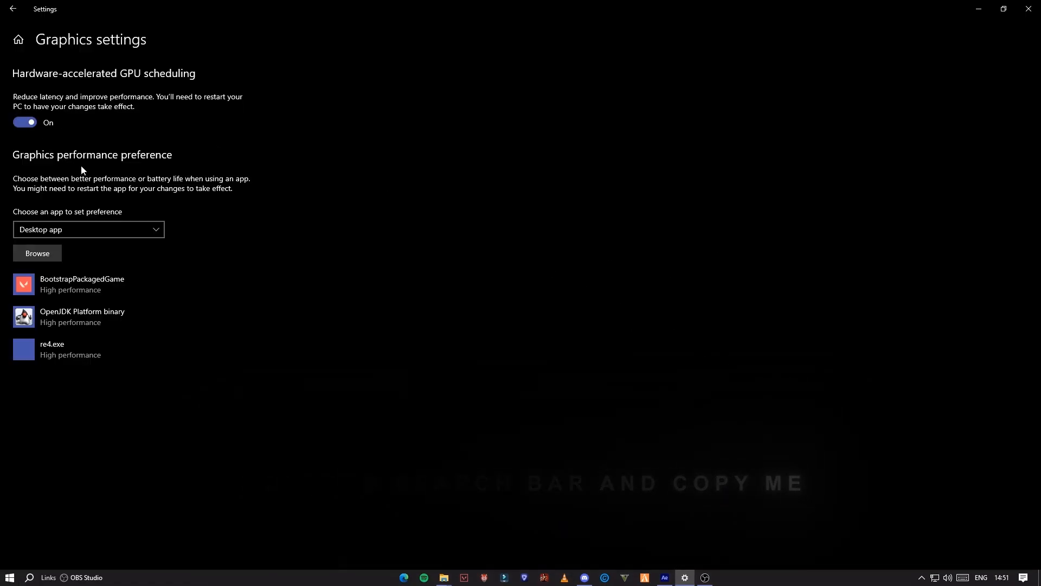
# In Windows graphics settings, toggle hardware-accelerated GPU scheduling and browse for an app
pyautogui.click(25, 122)
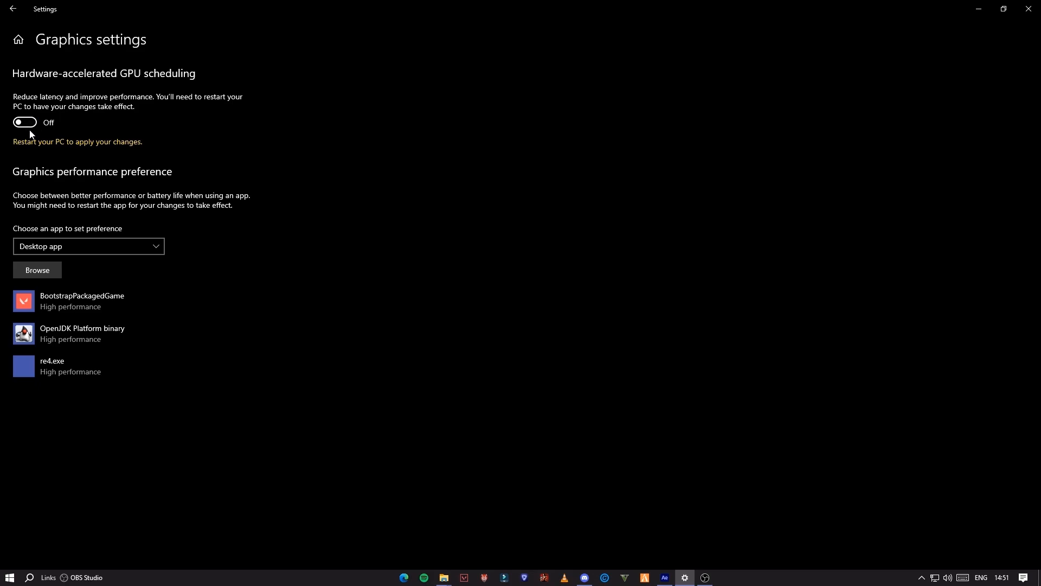
pyautogui.click(25, 122)
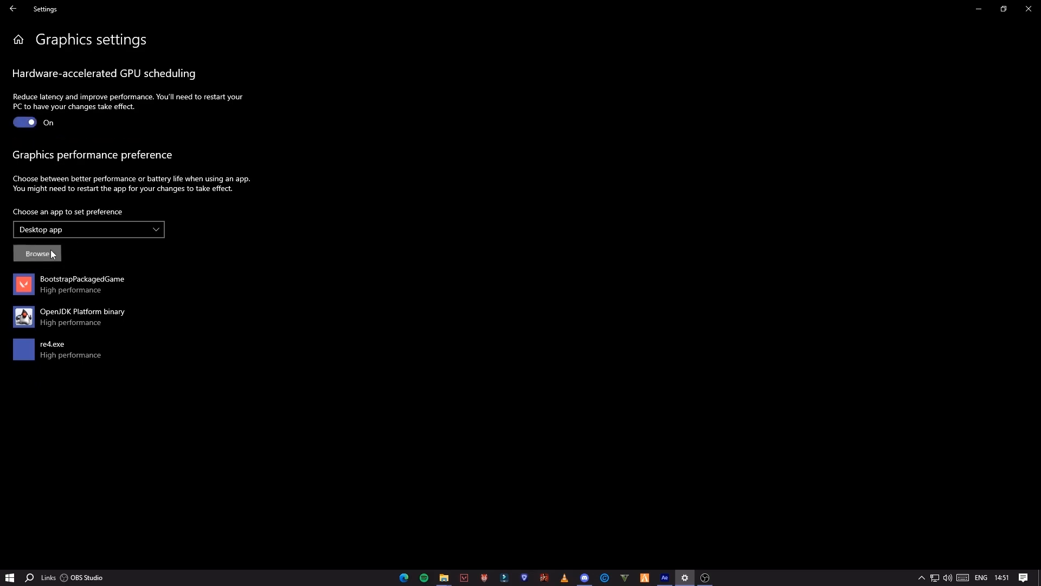
pyautogui.click(38, 255)
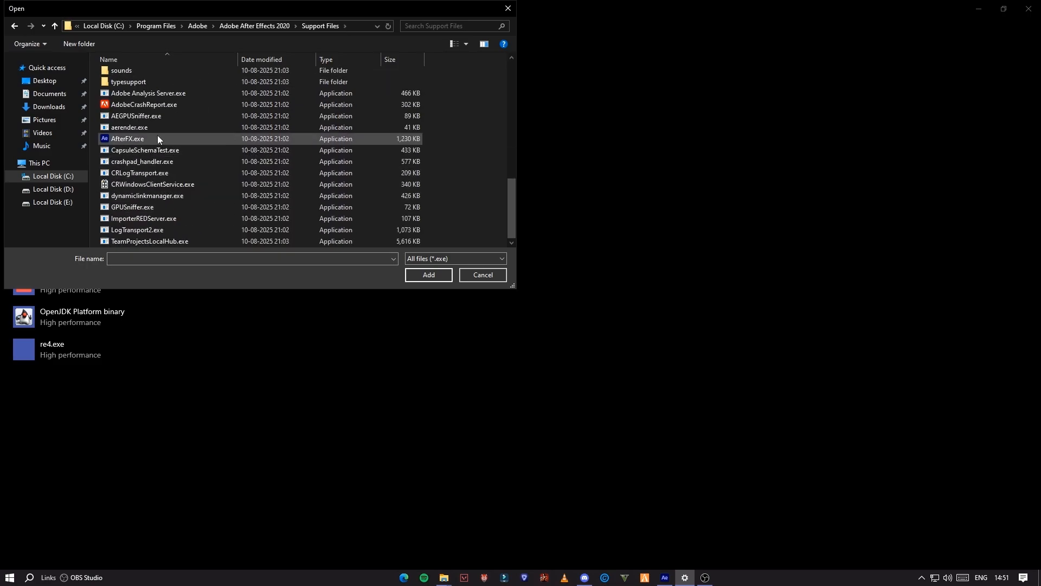
# Add AfterFX.exe to the graphics list and set it to High performance (NVIDIA RTX 3050)
pyautogui.click(428, 275)
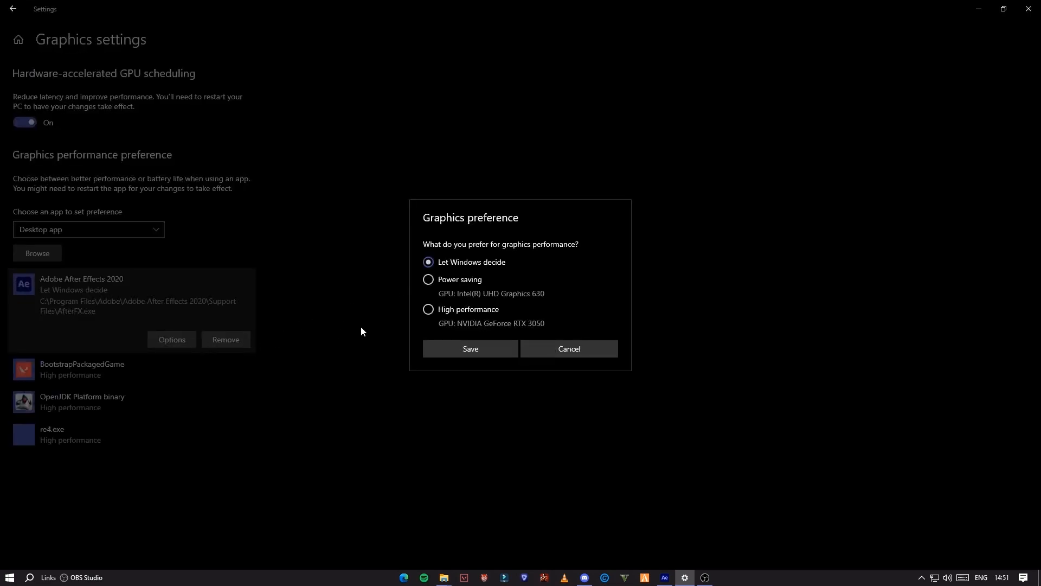
pyautogui.click(428, 310)
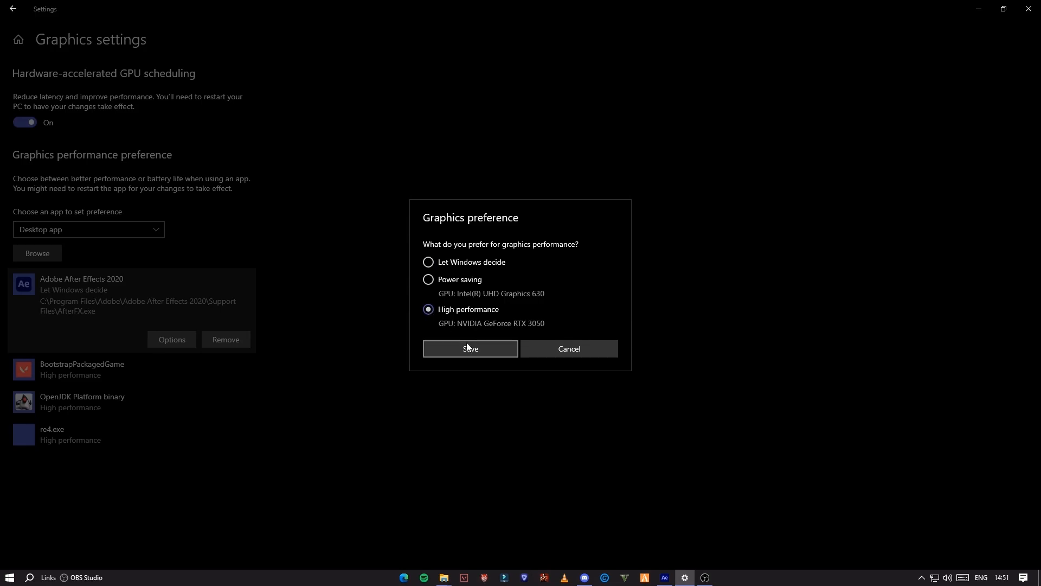